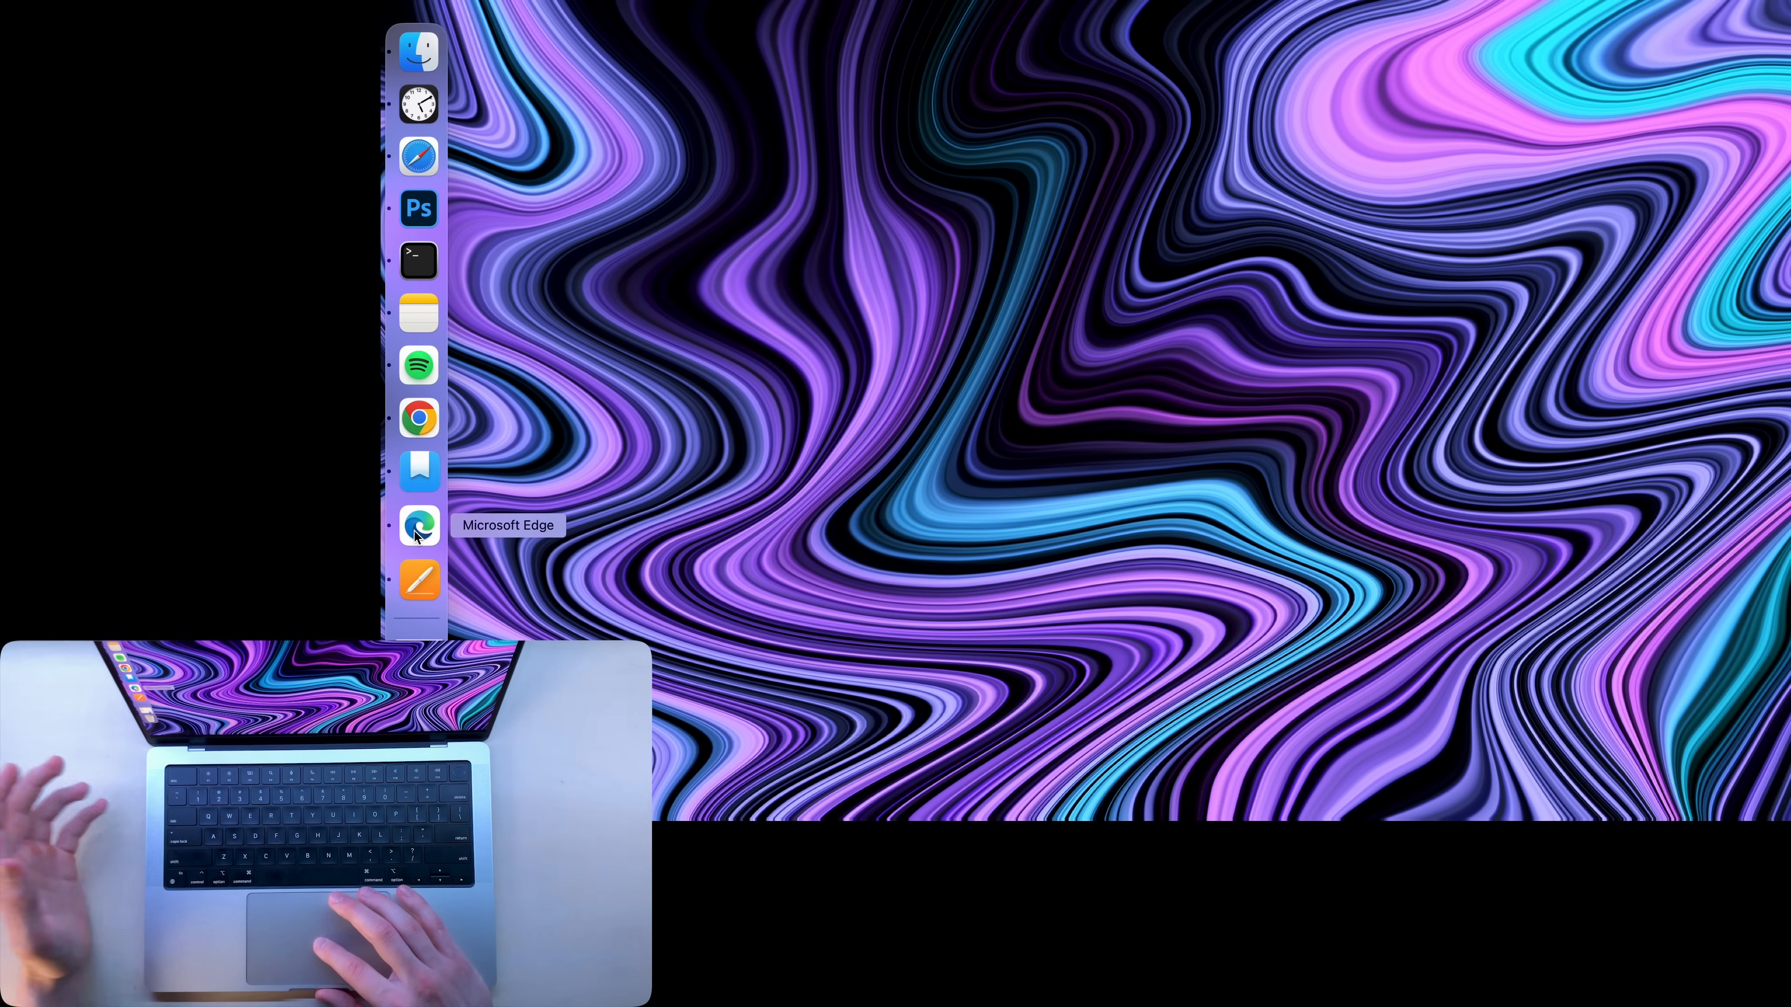
- Launch Safari from the Dock and choose Safari > Safari Extensions… to reach the App Store
{"action": "left_click", "coordinate": [417, 526]}
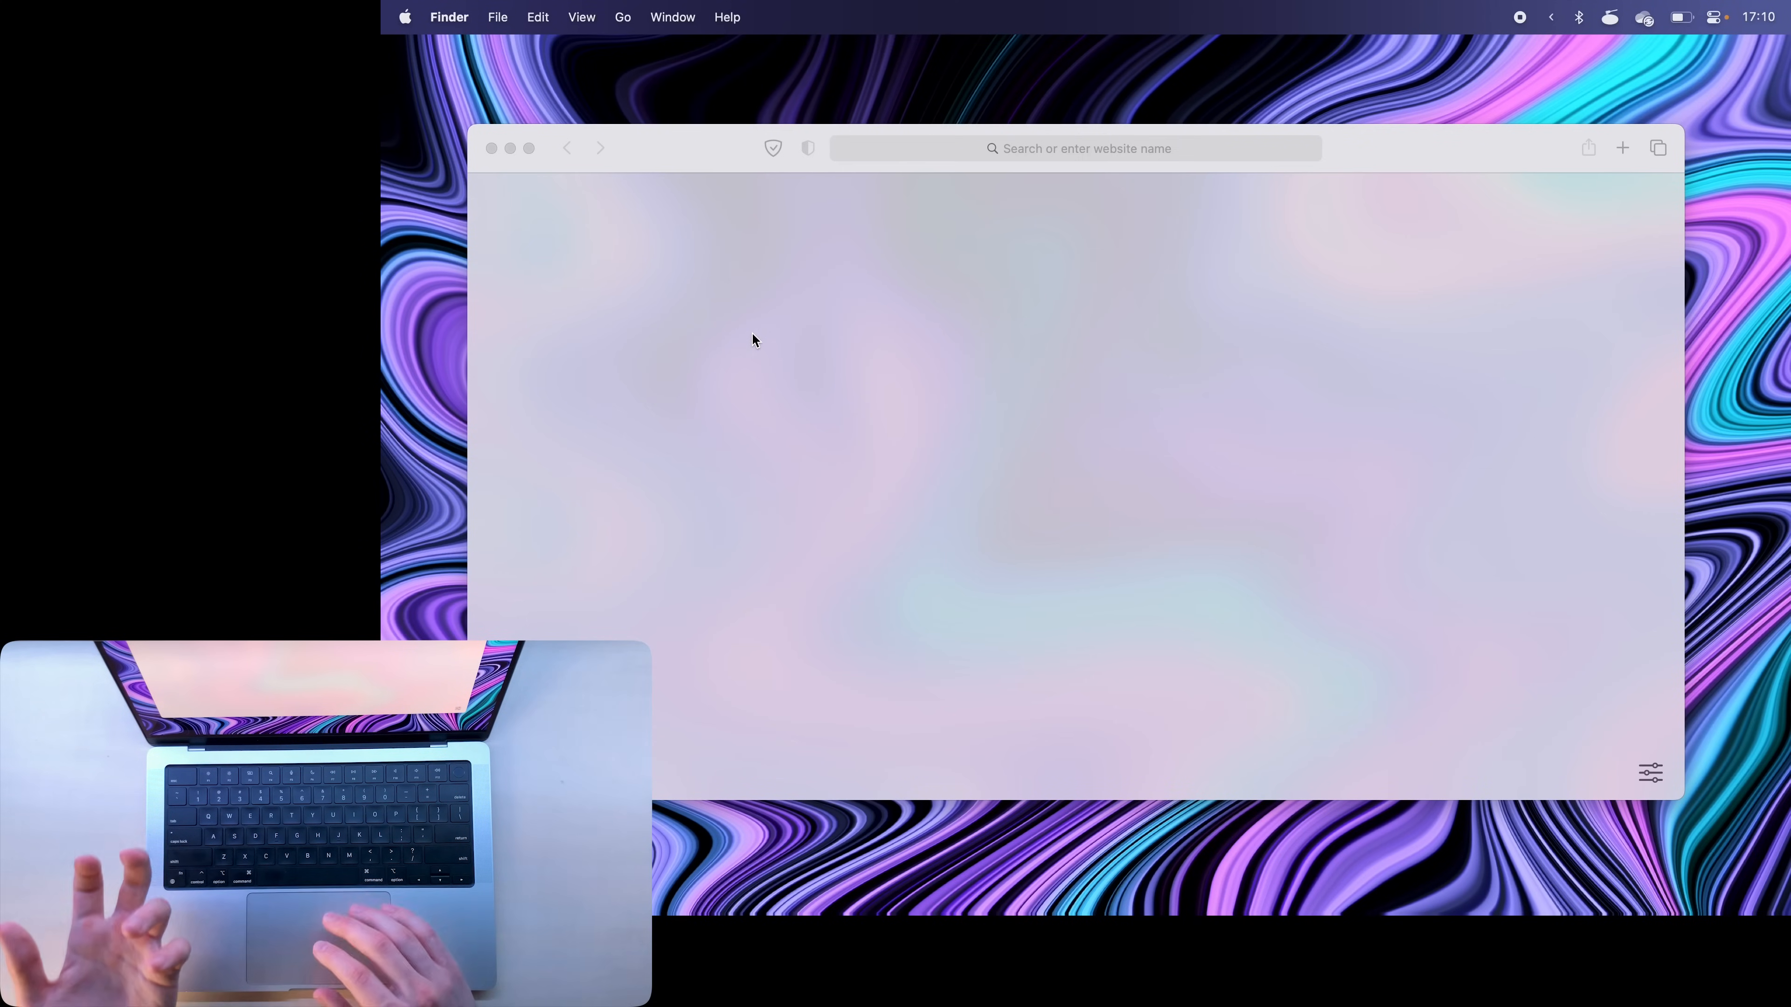
{"action": "left_click", "coordinate": [448, 16]}
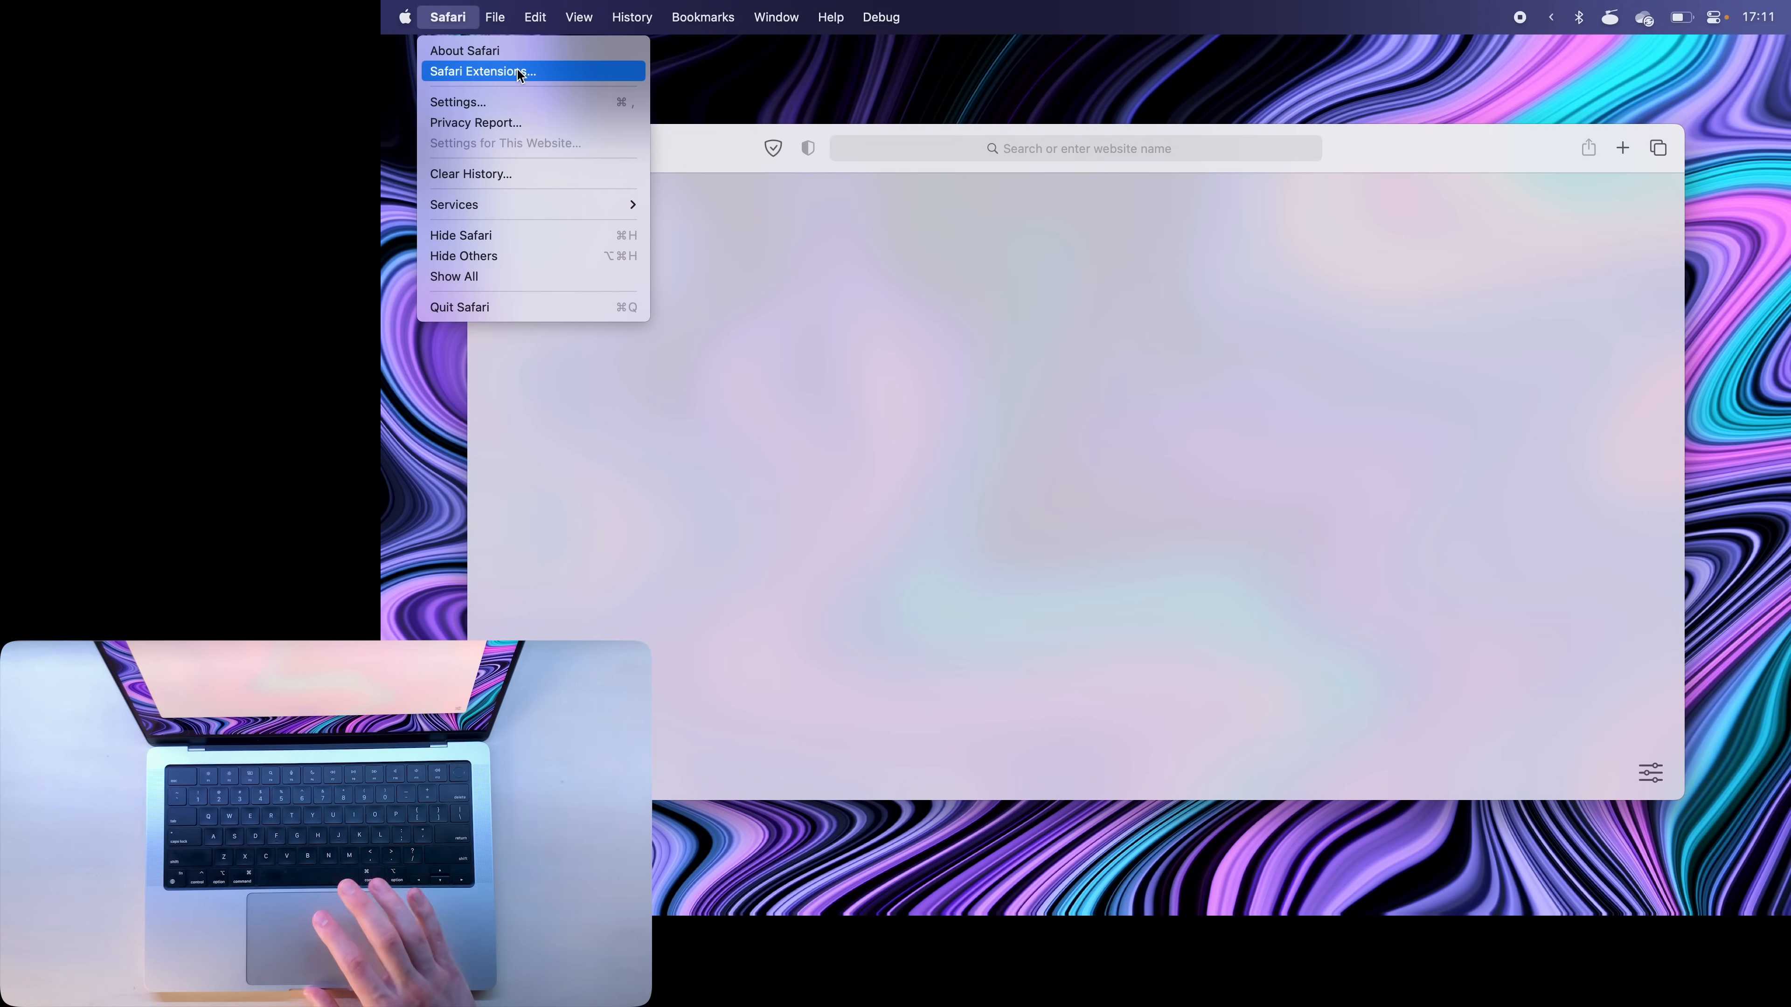
{"action": "left_click", "coordinate": [482, 71]}
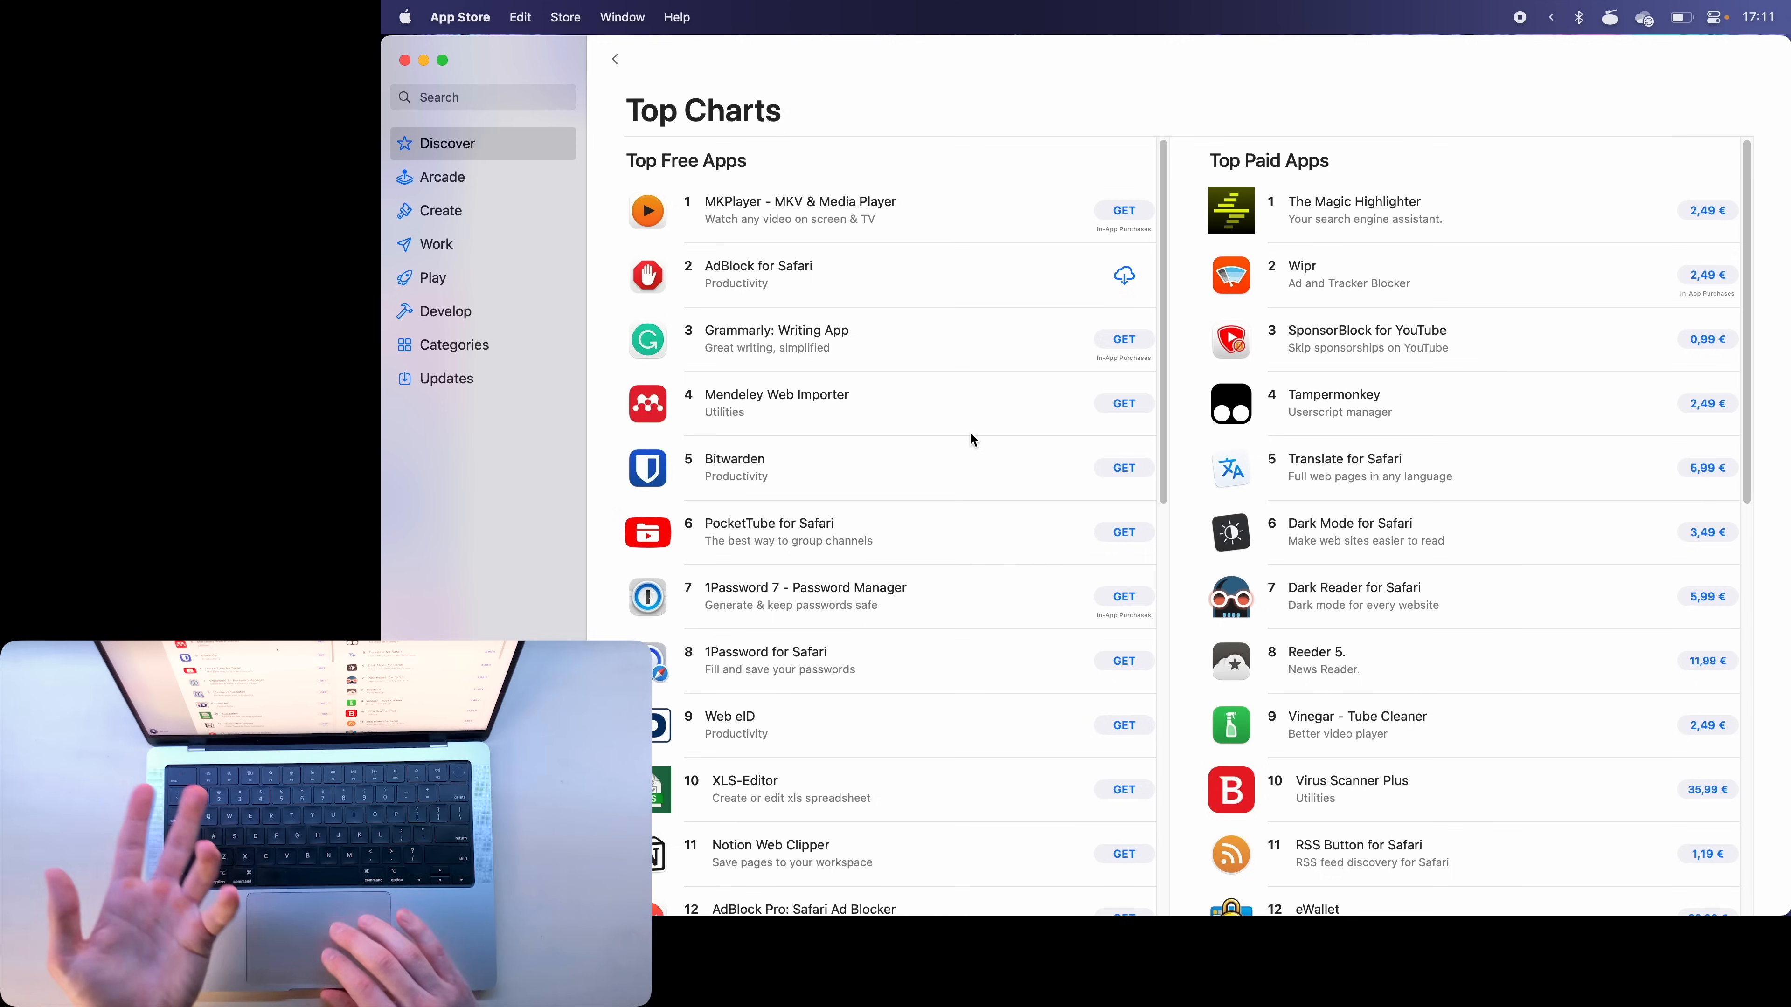
- Scroll the Top Free Safari extensions chart down to the 36–47 entries
{"action": "scroll", "scroll_direction": "down", "scroll_amount": 3}
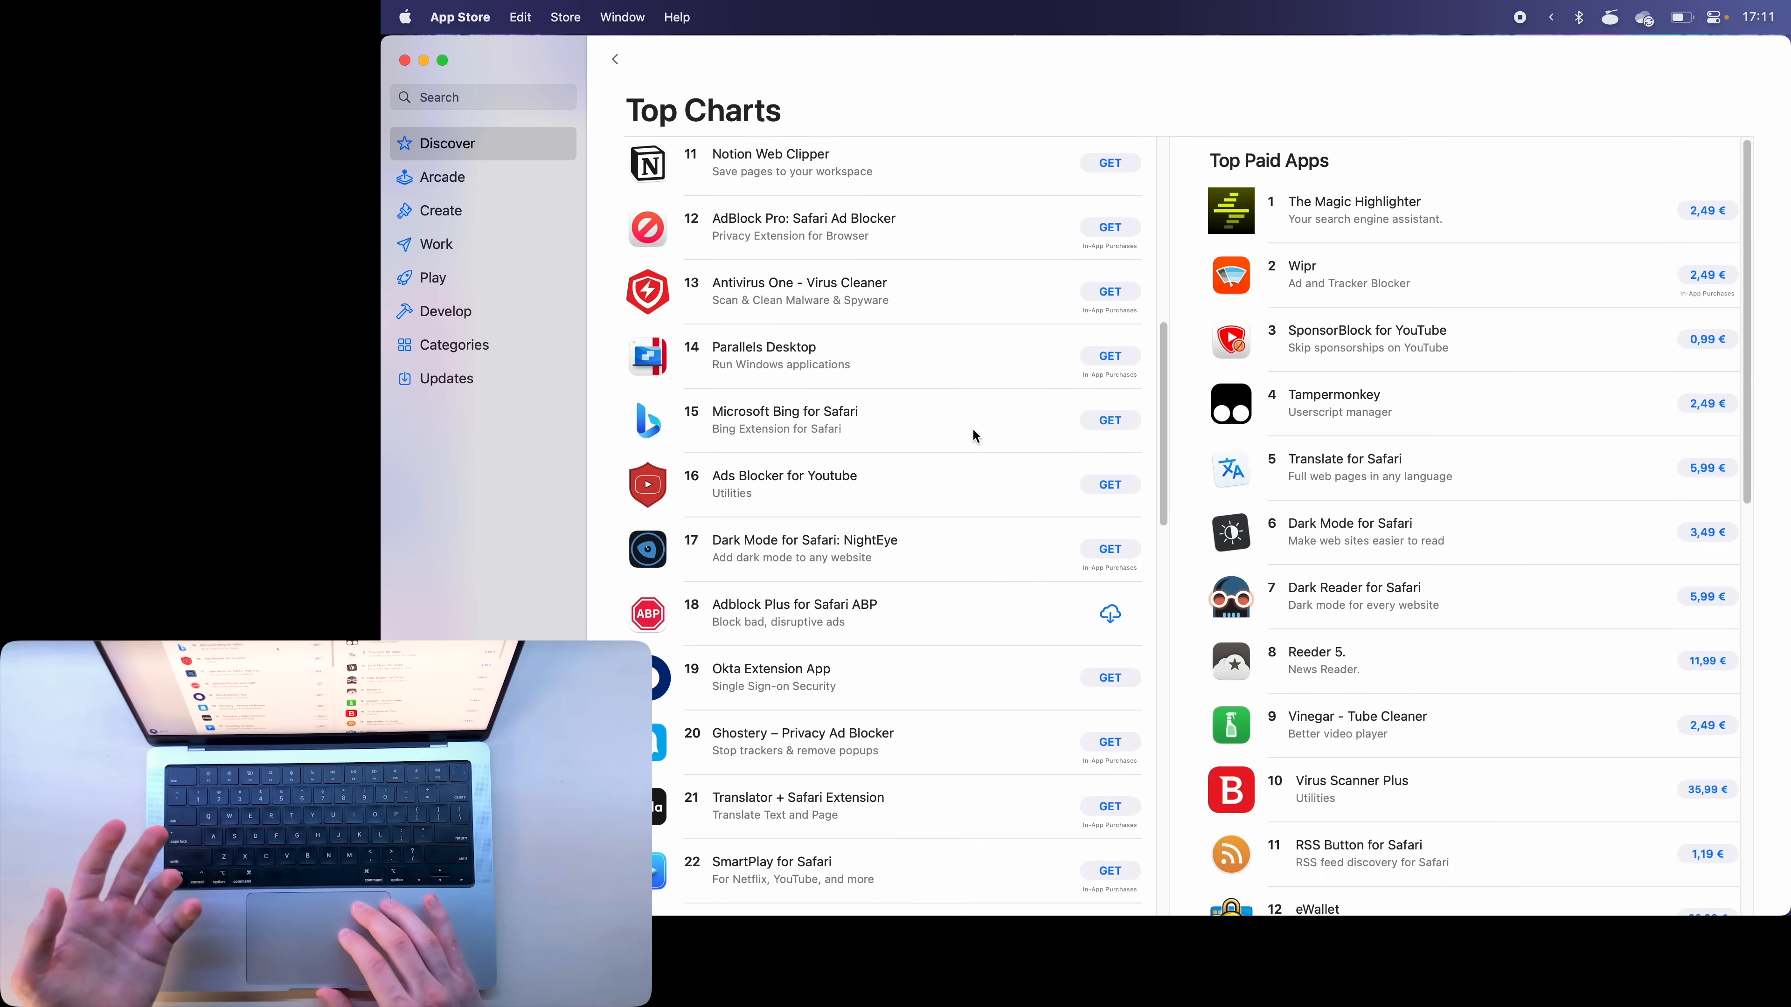
{"action": "scroll", "scroll_direction": "down", "scroll_amount": 3}
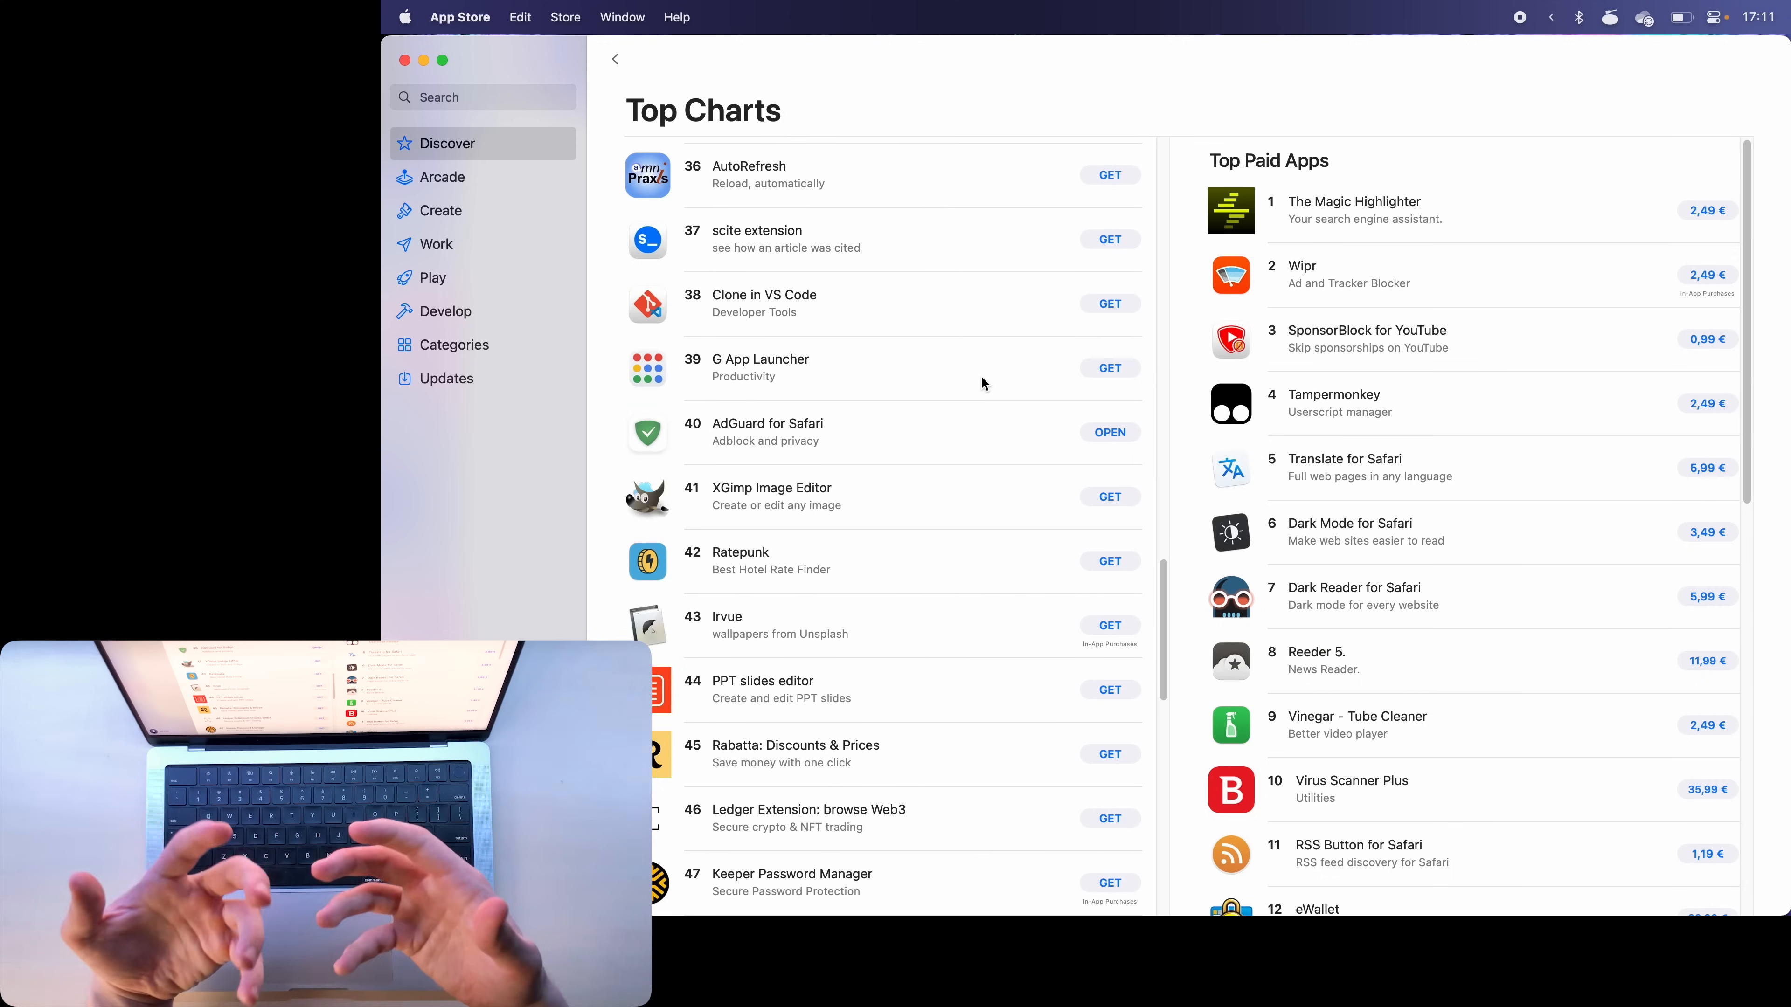